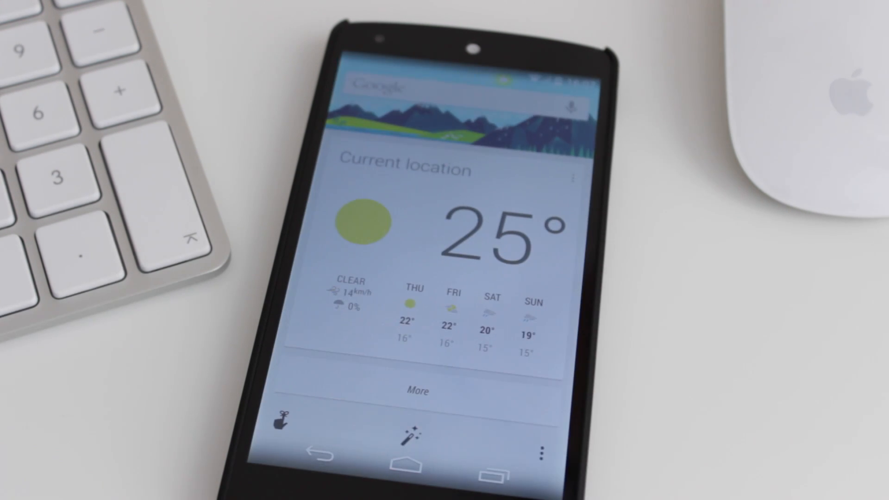
Step: Go to Settings > Voice and open the "Ok Google" detection options to enable it
left_click(561, 455)
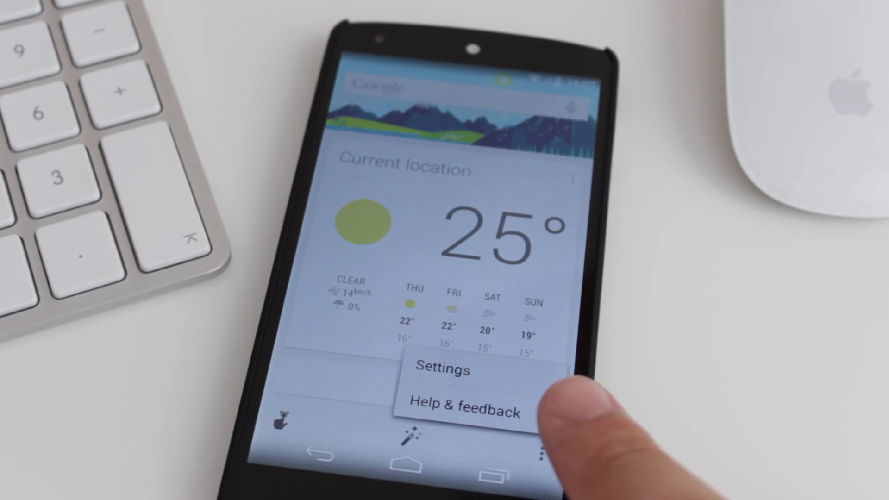
left_click(443, 370)
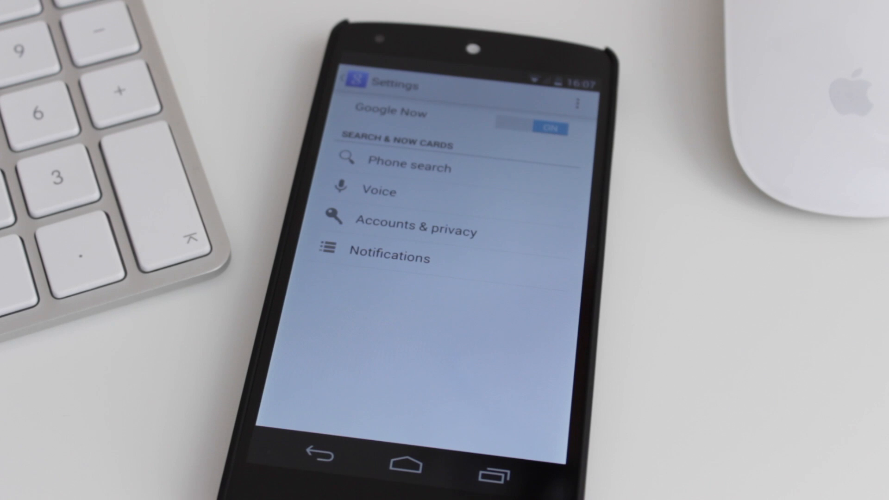
left_click(379, 192)
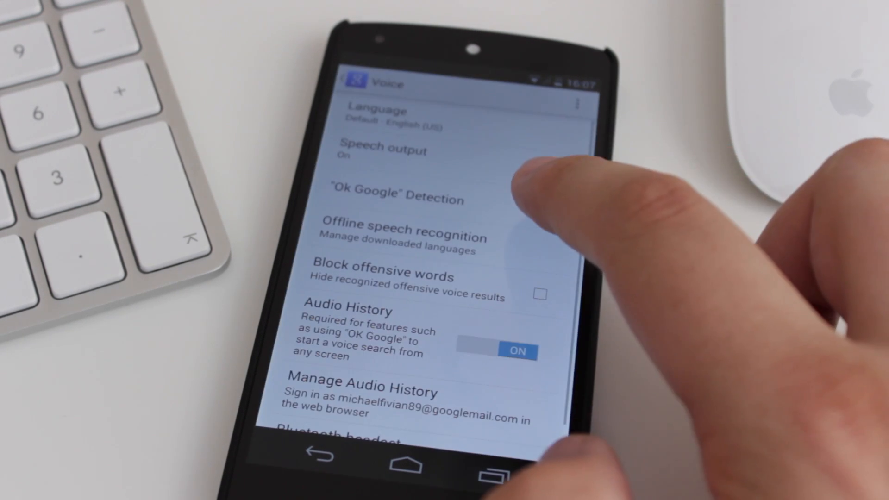
left_click(398, 198)
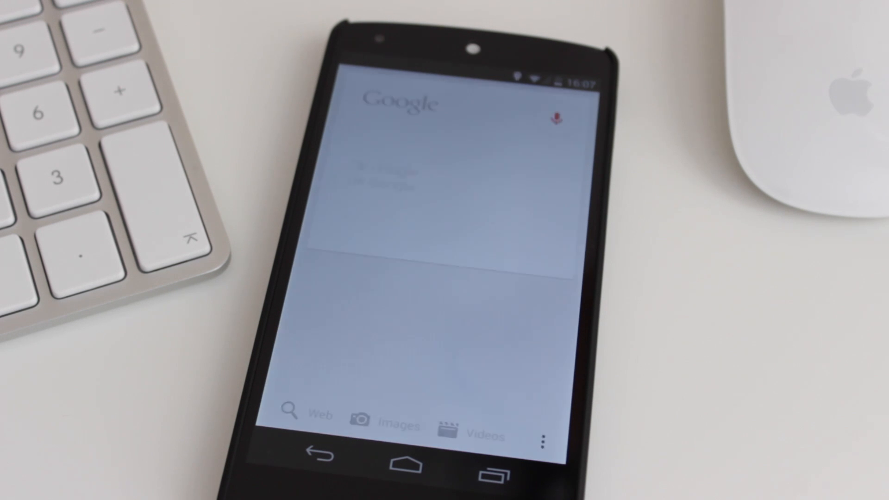
Step: Launch voice search from the home screen by saying "Ok Google"
left_click(559, 119)
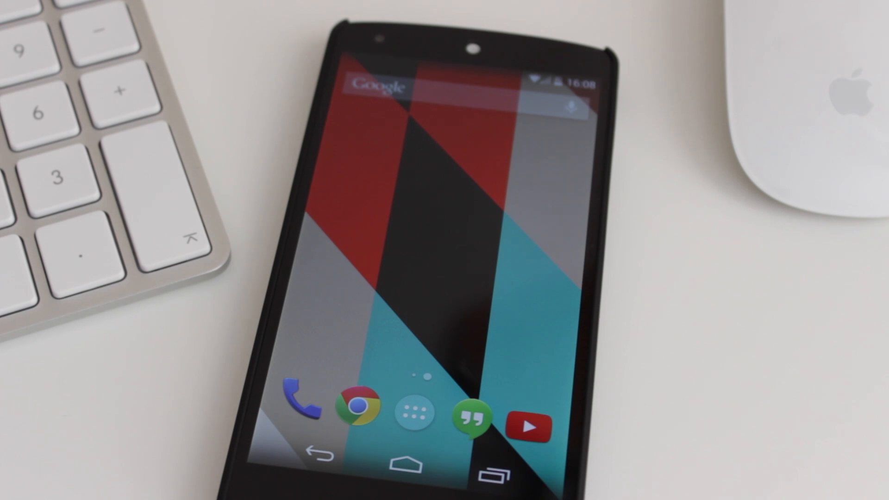
left_click(570, 105)
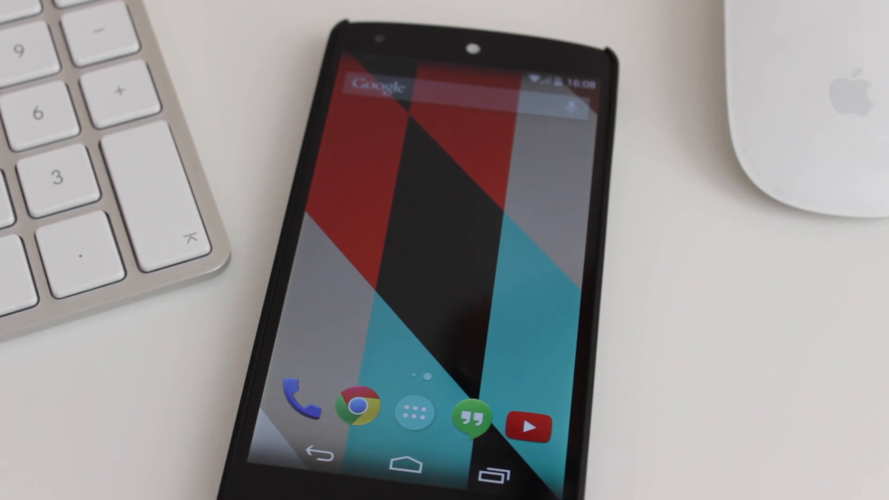
left_click(413, 406)
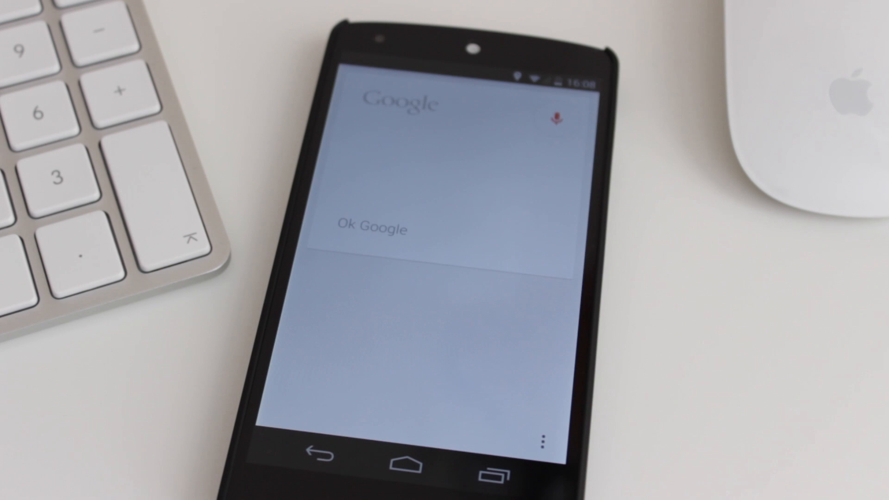
Step: Ask "what's the capital of China" to get the Beijing card, then open a YouTube video
left_click(556, 119)
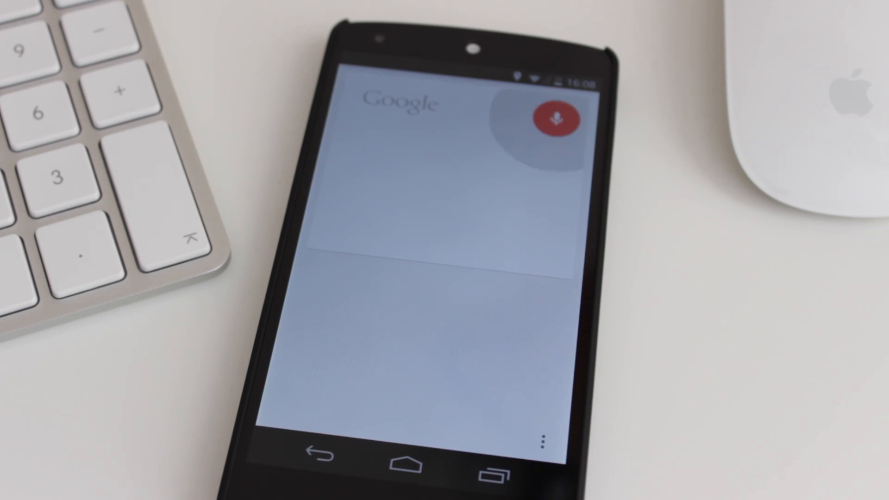
left_click(559, 119)
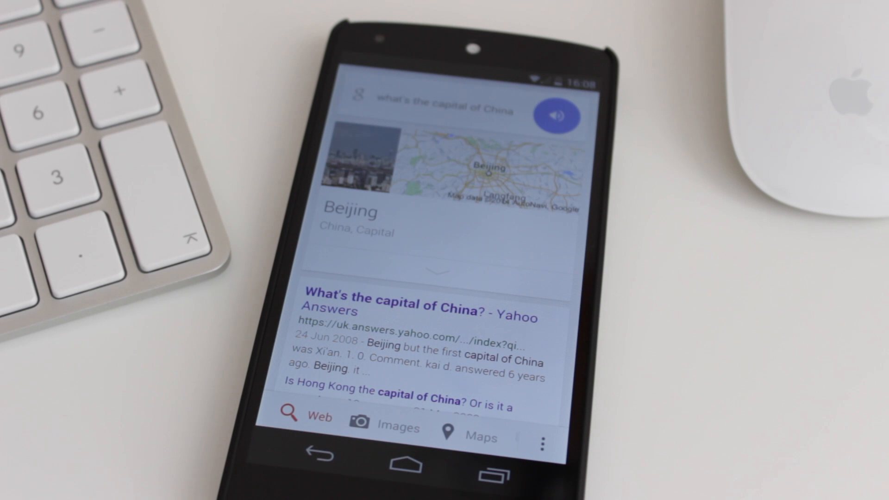
left_click(557, 115)
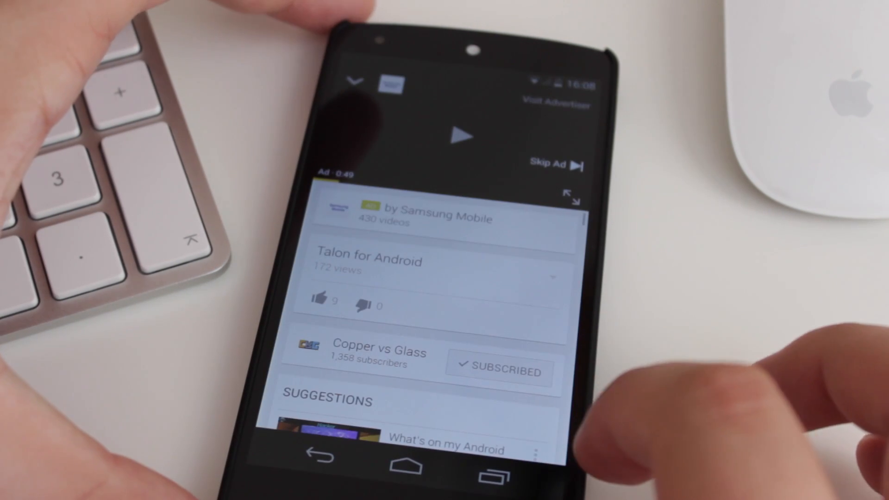
Step: Say "Ok Google" over the YouTube video to bring up the Speak now prompt
left_click(555, 164)
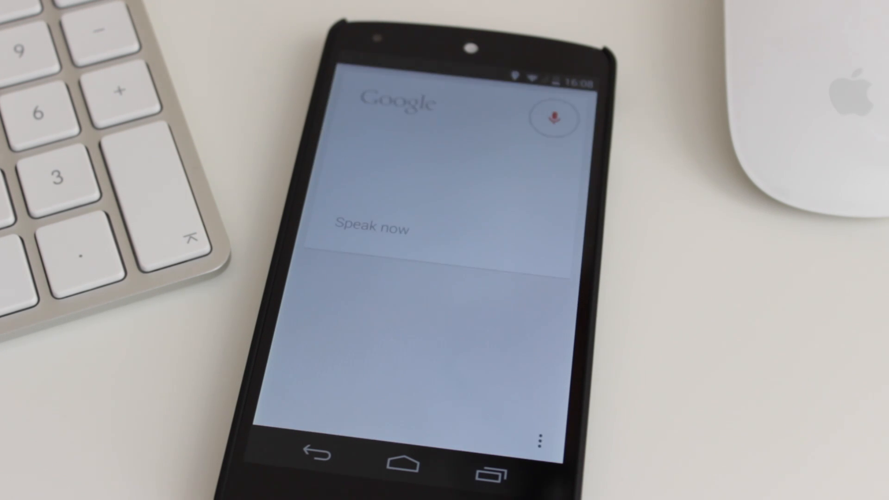
Step: Ask "what's the capital of France" and view the Paris answer card
left_click(556, 118)
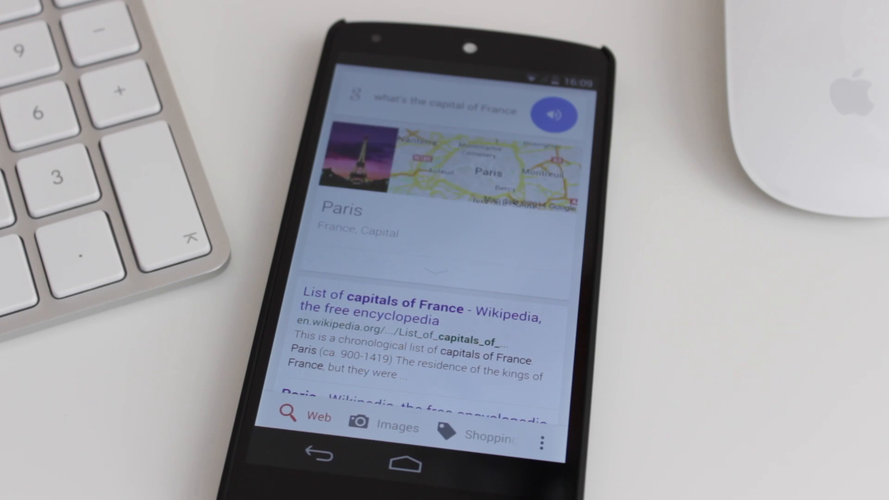
left_click(554, 116)
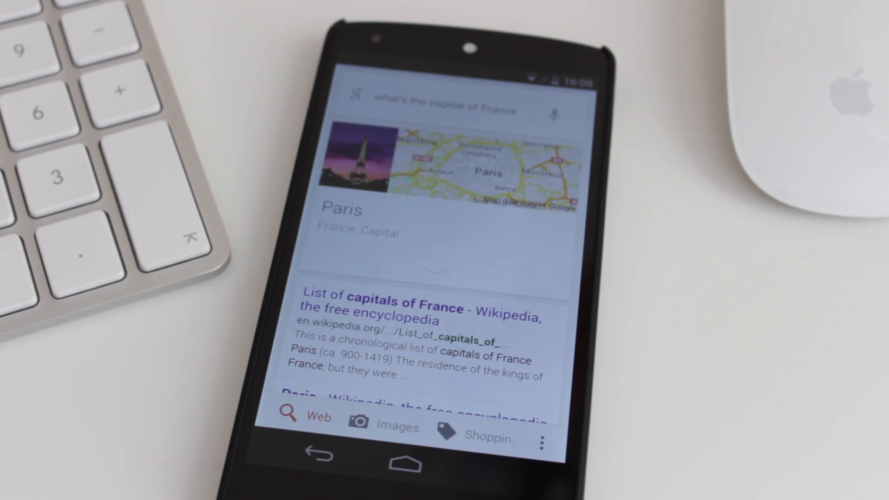